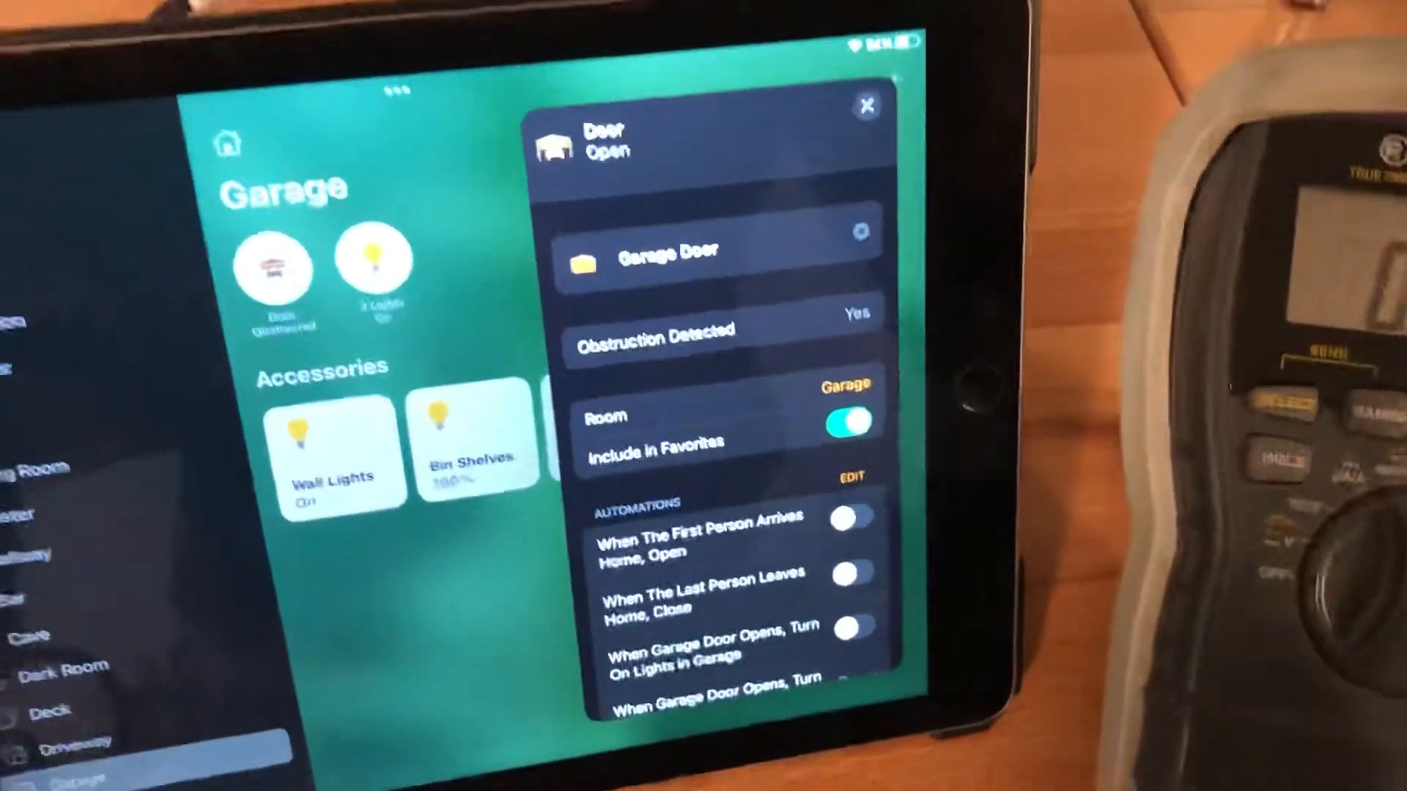
# Dismiss the garage door's detail card to show the Garage room's four accessories
pyautogui.click(866, 105)
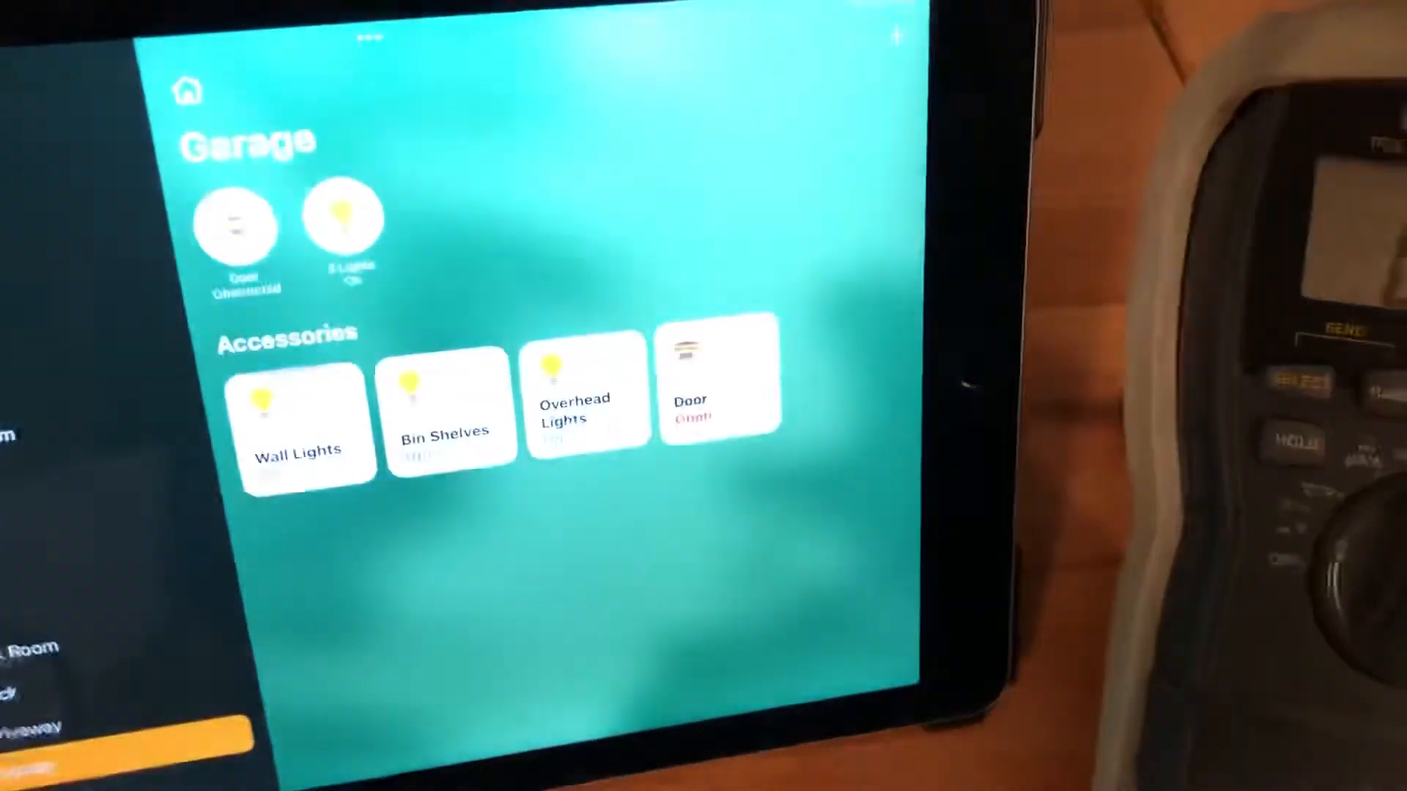